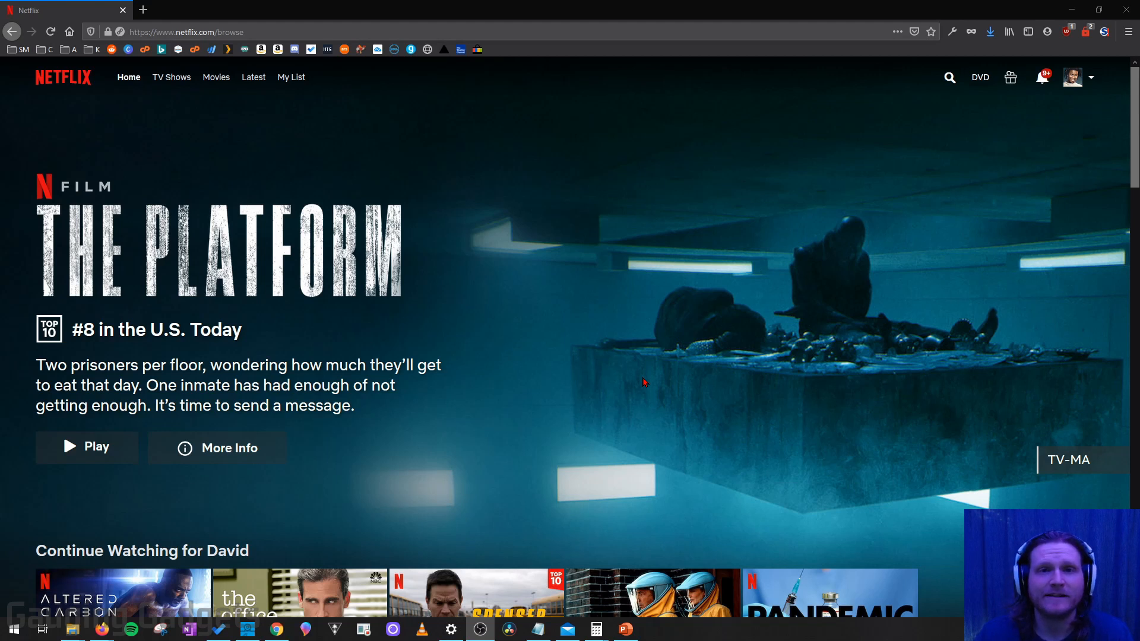
{"action": "mouse_move", "coordinate": [639, 382]}
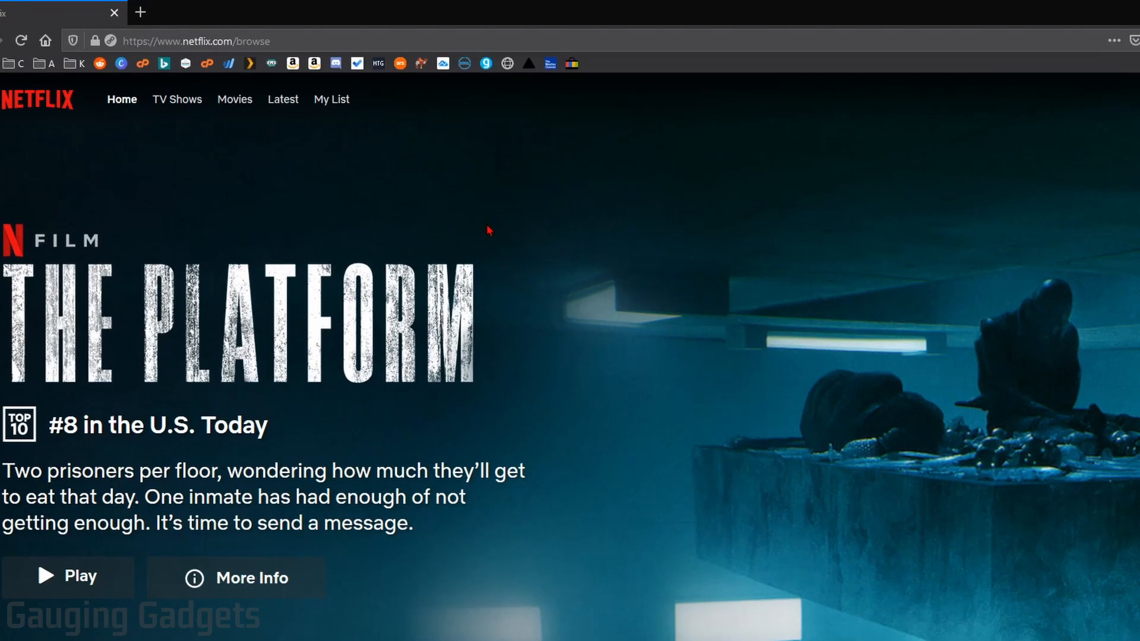
Step: Open the TV Action genre page and reveal genre code 10673 in the address bar
{"action": "left_click", "coordinate": [176, 100]}
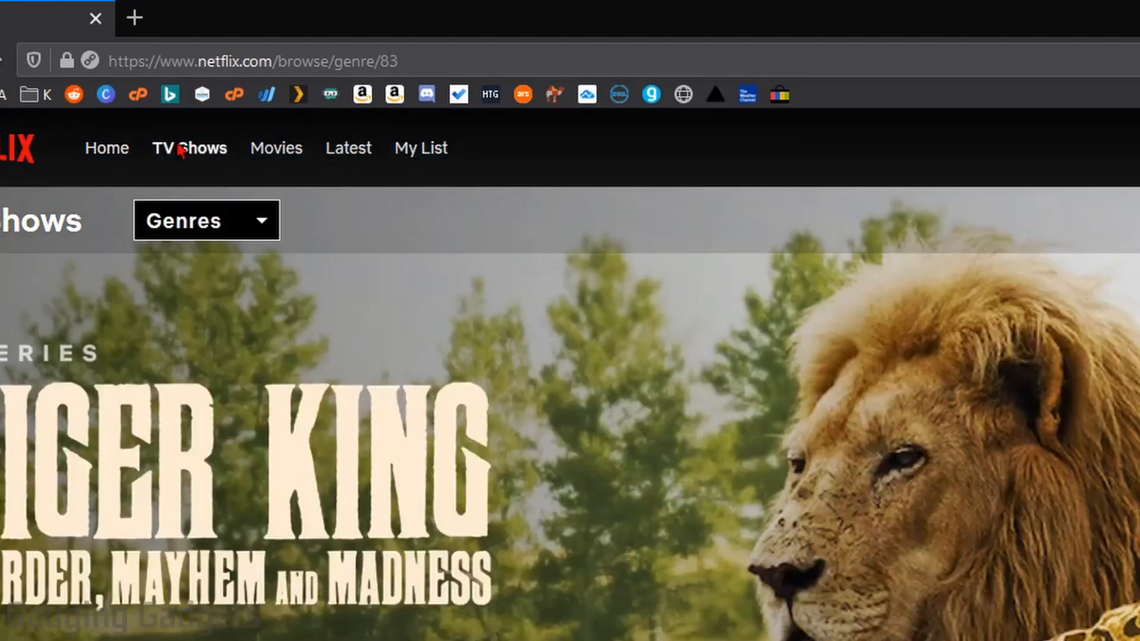
{"action": "left_click", "coordinate": [207, 220]}
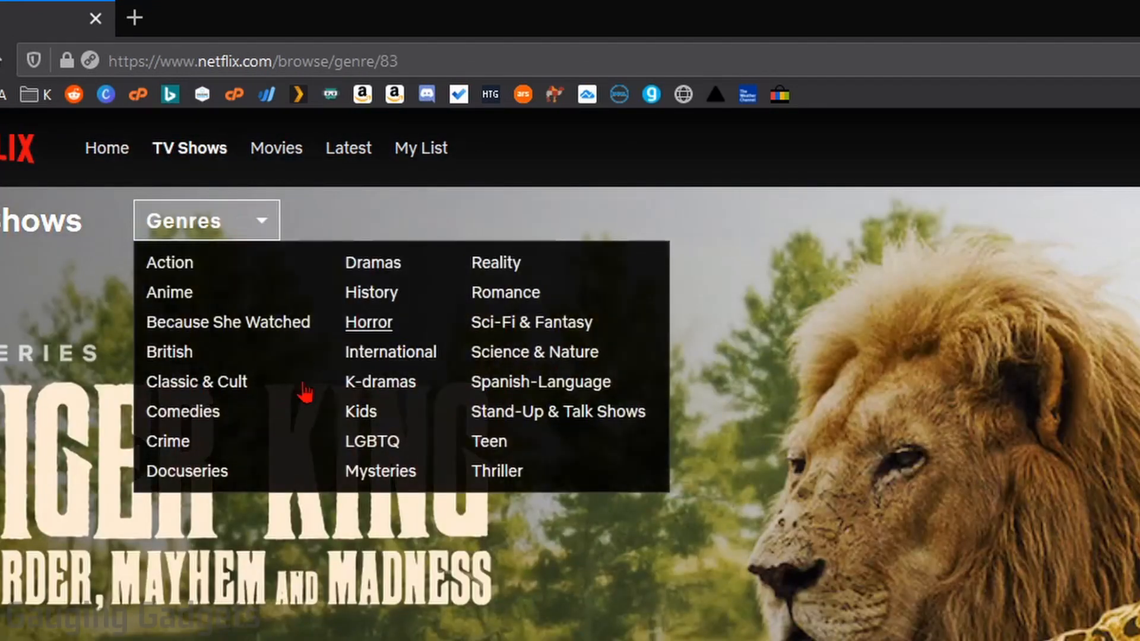
{"action": "left_click", "coordinate": [368, 323]}
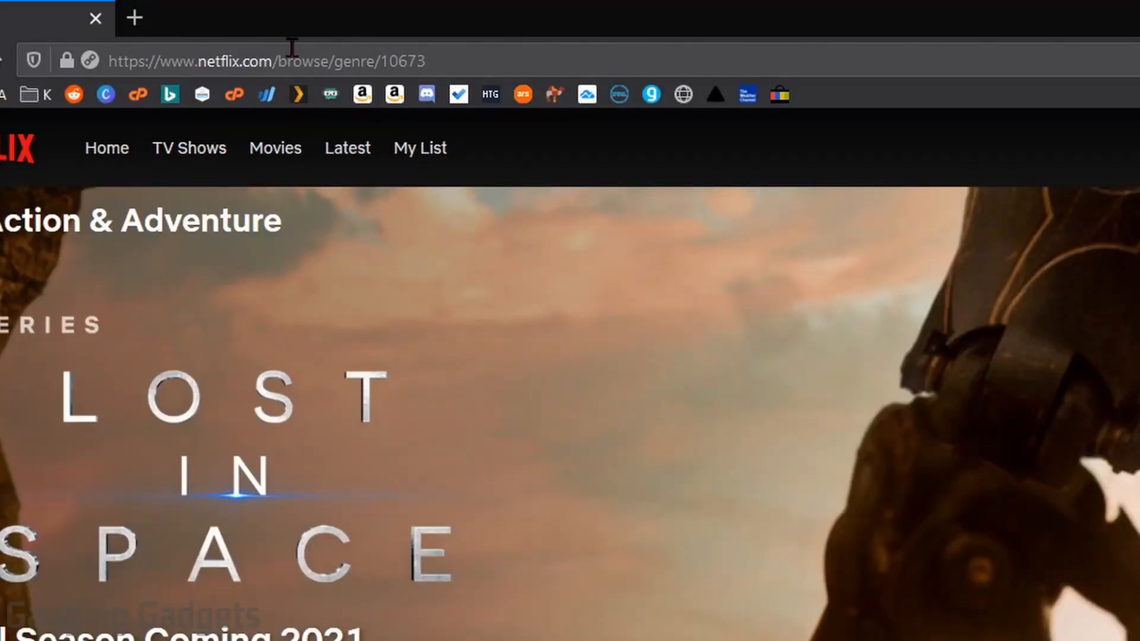
{"action": "double_click", "coordinate": [406, 60]}
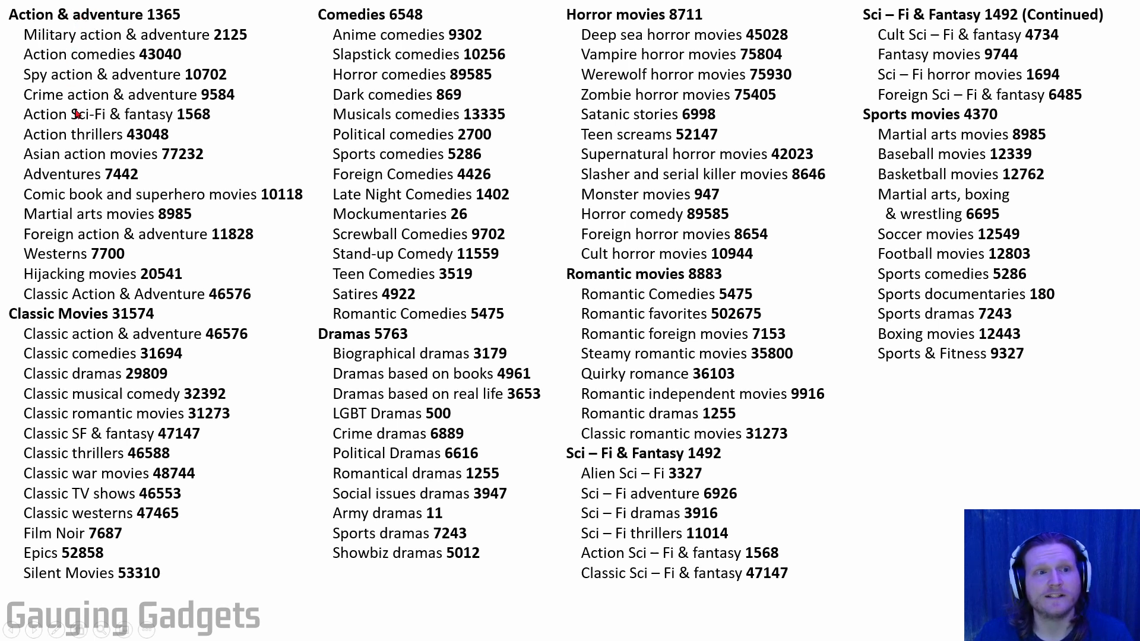
{"action": "mouse_move", "coordinate": [337, 95]}
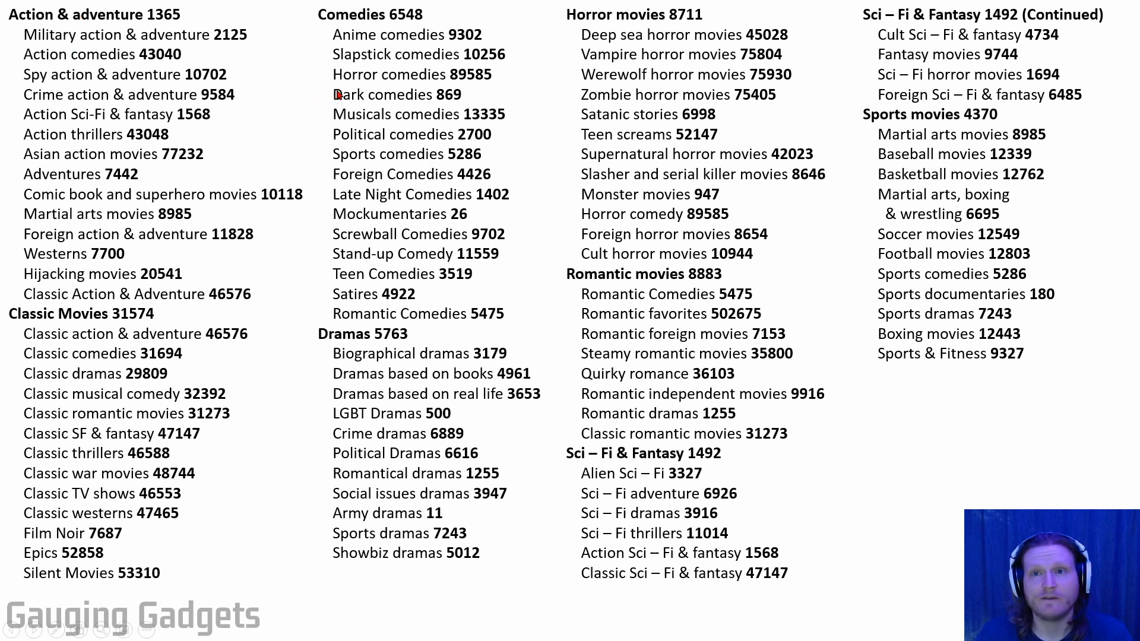
{"action": "mouse_move", "coordinate": [351, 81]}
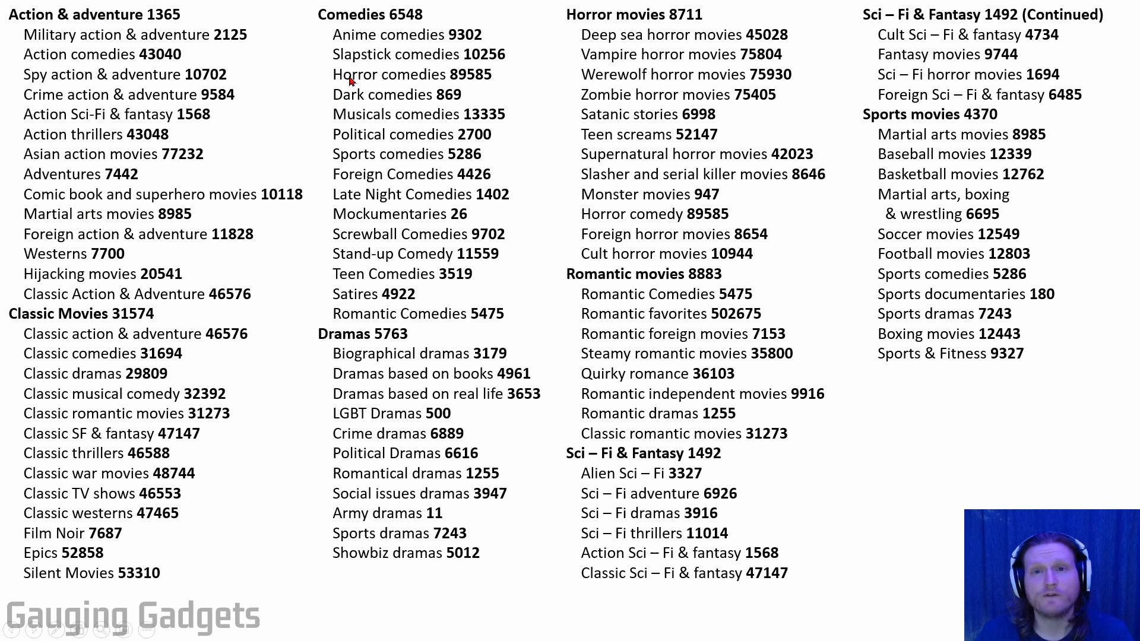
{"action": "mouse_move", "coordinate": [21, 54]}
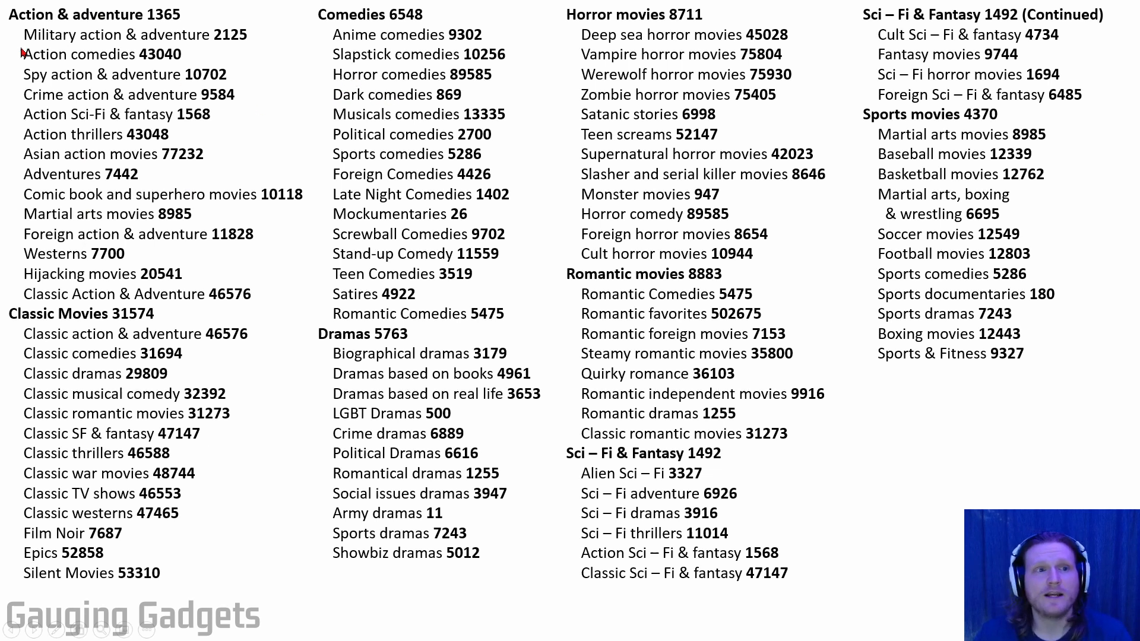
{"action": "mouse_move", "coordinate": [168, 62]}
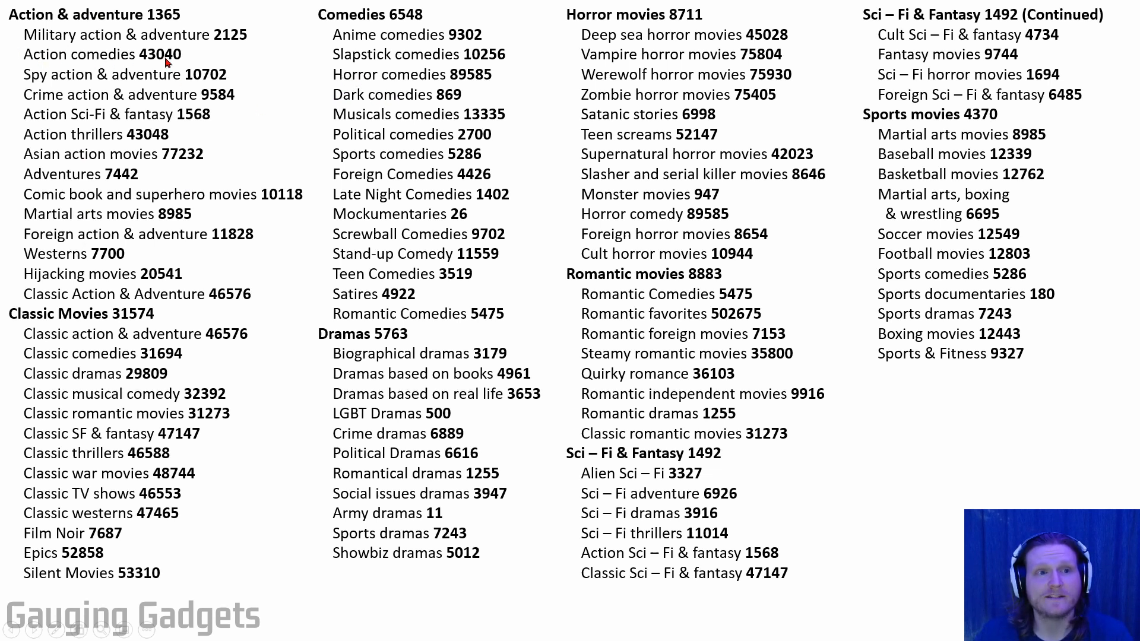
{"action": "mouse_move", "coordinate": [157, 59]}
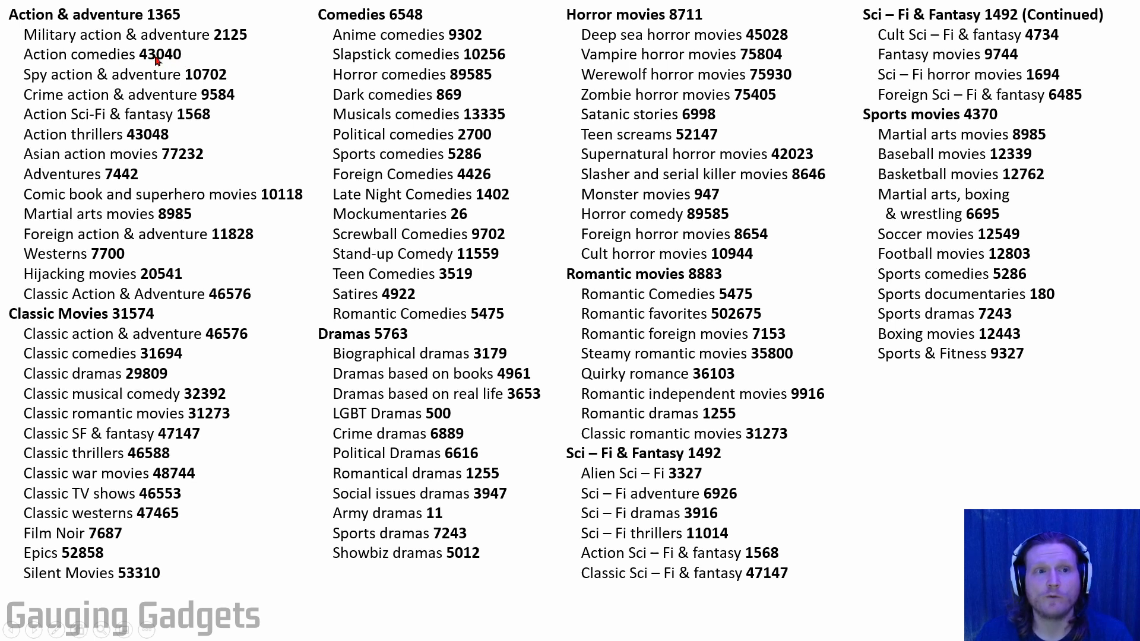
{"action": "mouse_move", "coordinate": [202, 85]}
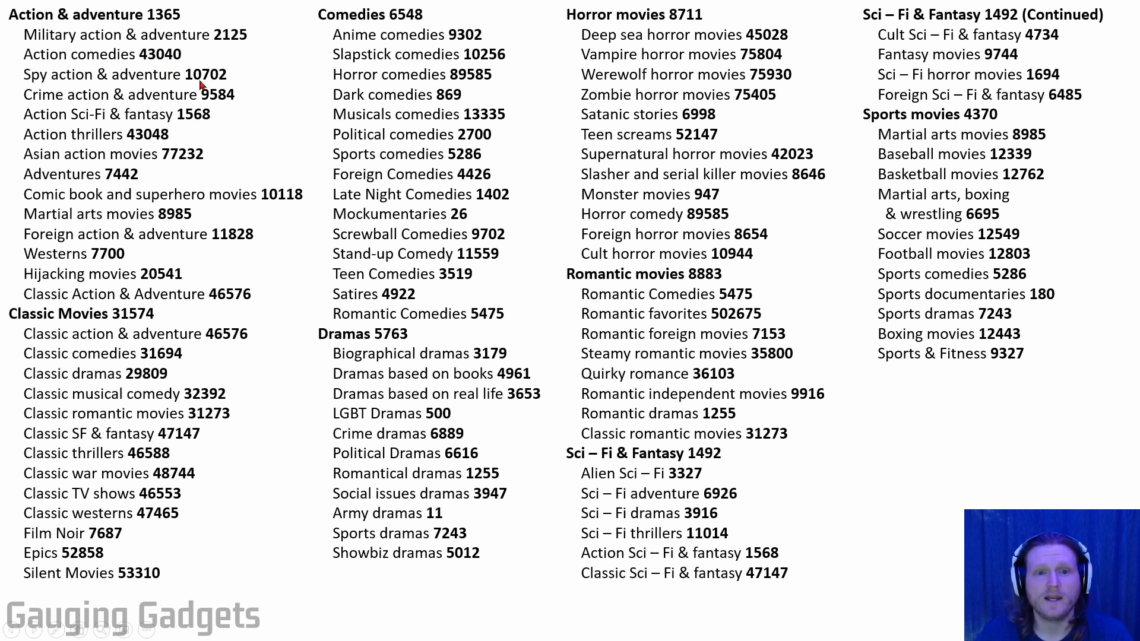
{"action": "mouse_move", "coordinate": [732, 298]}
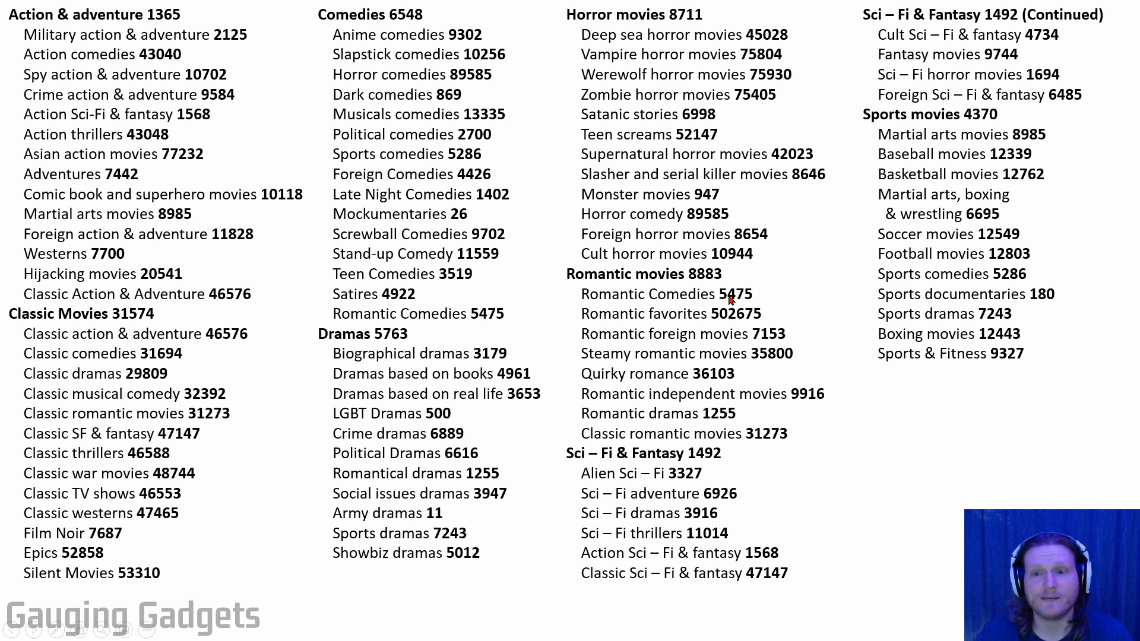
{"action": "mouse_move", "coordinate": [500, 87]}
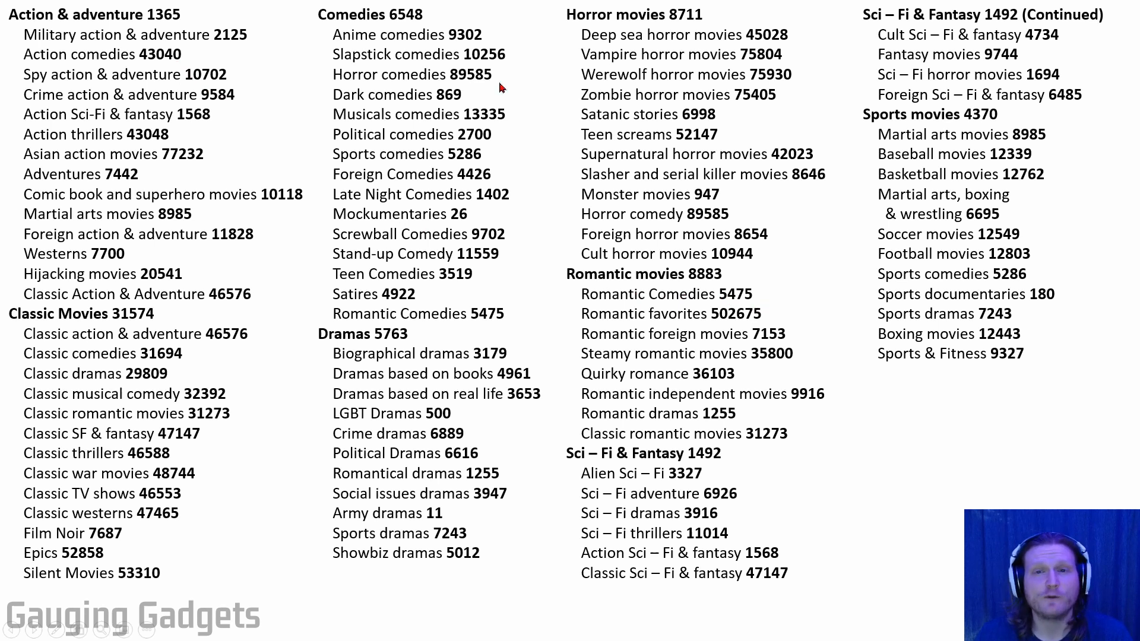
{"action": "mouse_move", "coordinate": [516, 87]}
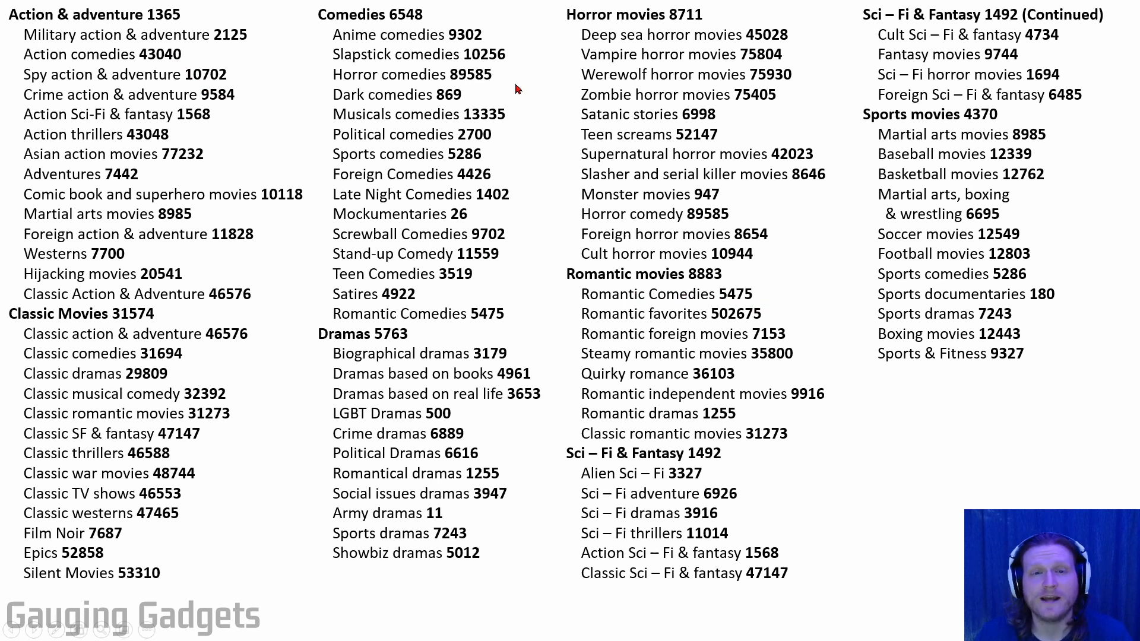
{"action": "mouse_move", "coordinate": [527, 100]}
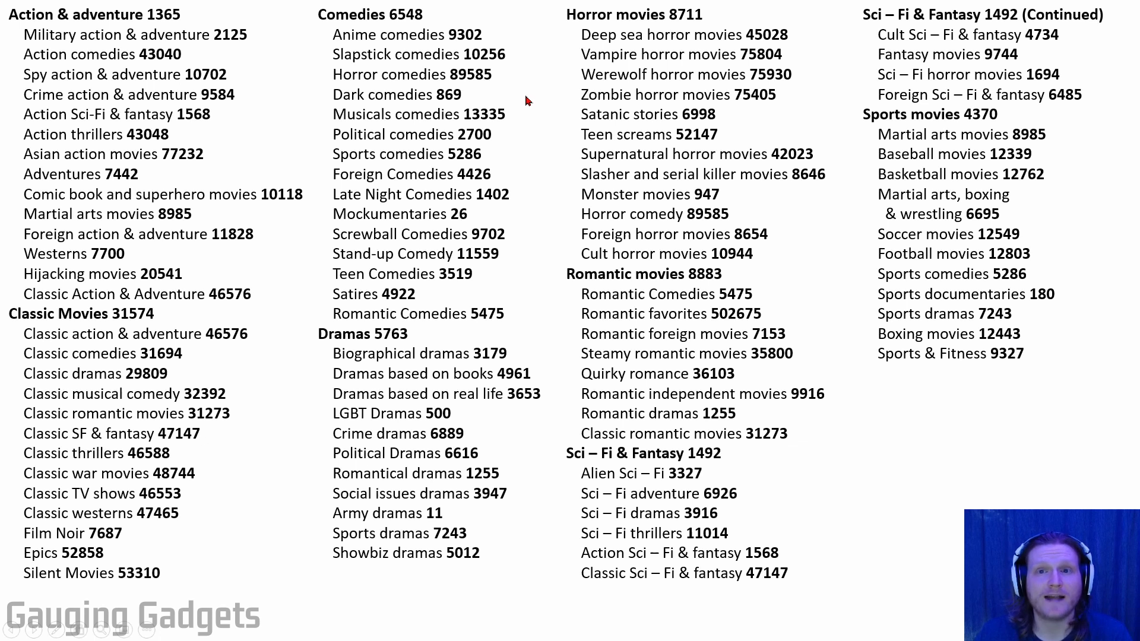
{"action": "mouse_move", "coordinate": [531, 112]}
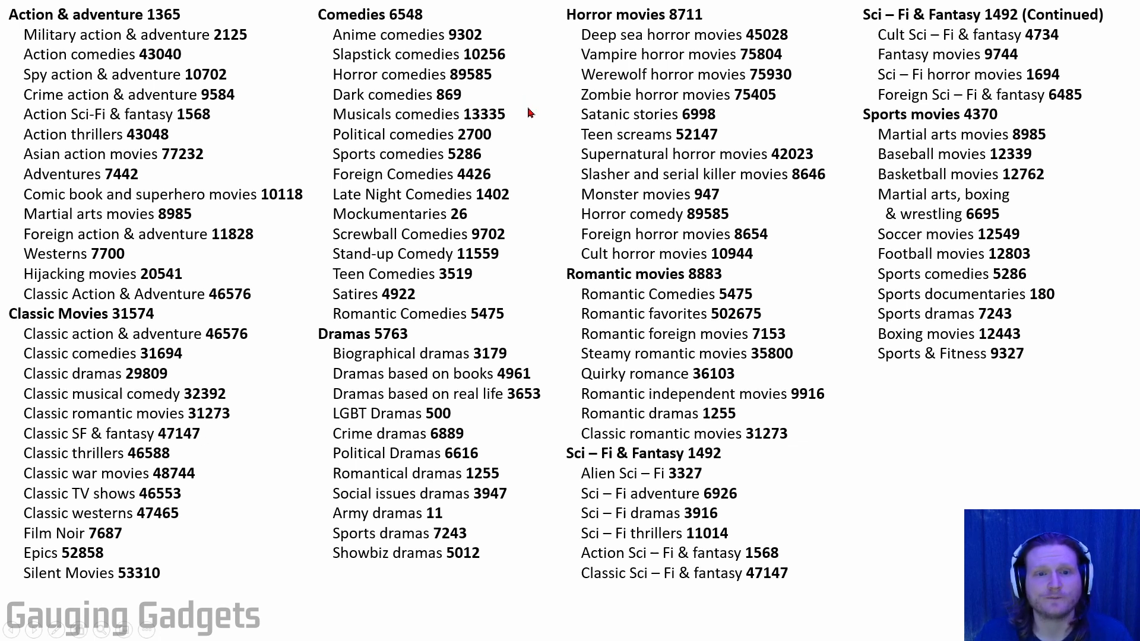
Step: Scroll the genre-code list to the documentaries, TV shows and foreign movies page
{"action": "scroll", "scroll_direction": "down", "scroll_amount": 3}
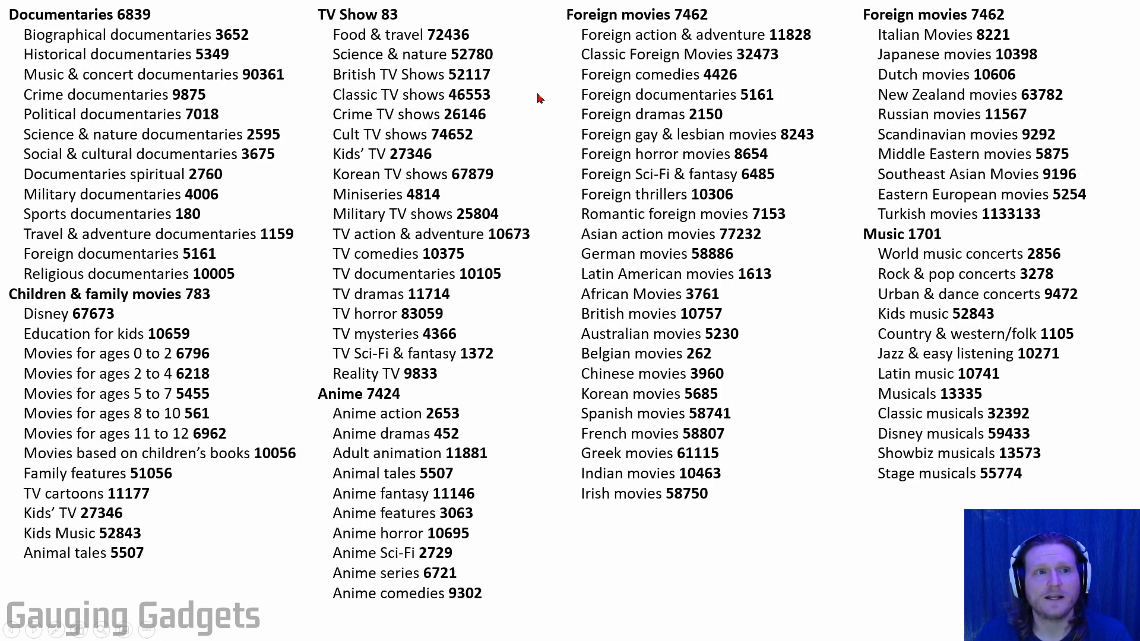
Step: Scroll on to the teen TV, Christmas, thrillers and independent movies codes
{"action": "scroll", "scroll_direction": "down", "scroll_amount": 3}
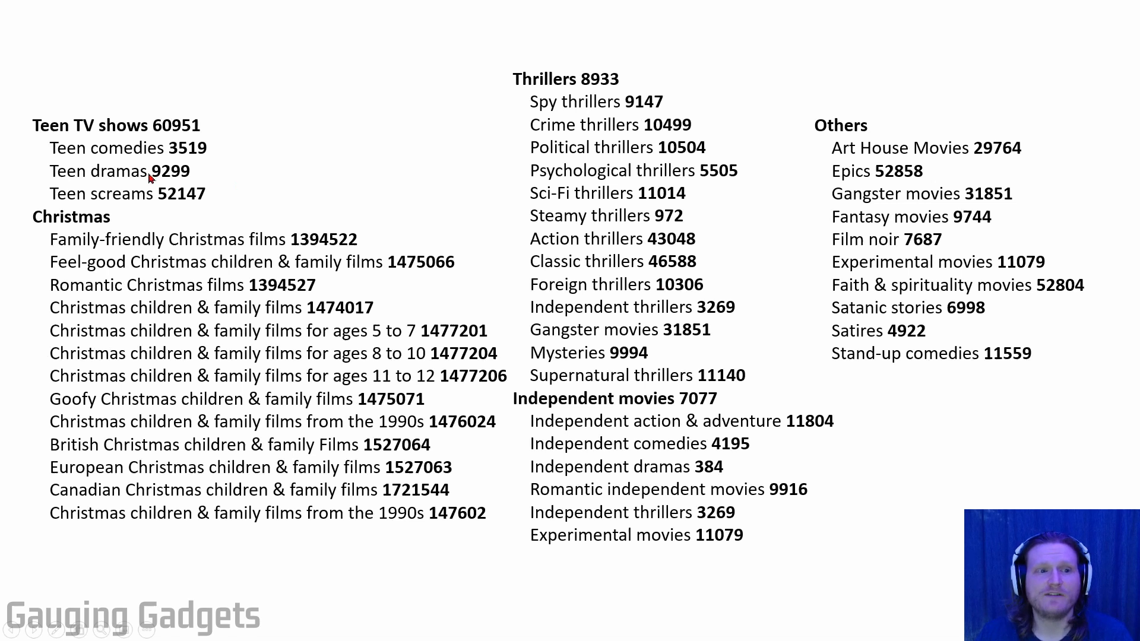
{"action": "mouse_move", "coordinate": [572, 347]}
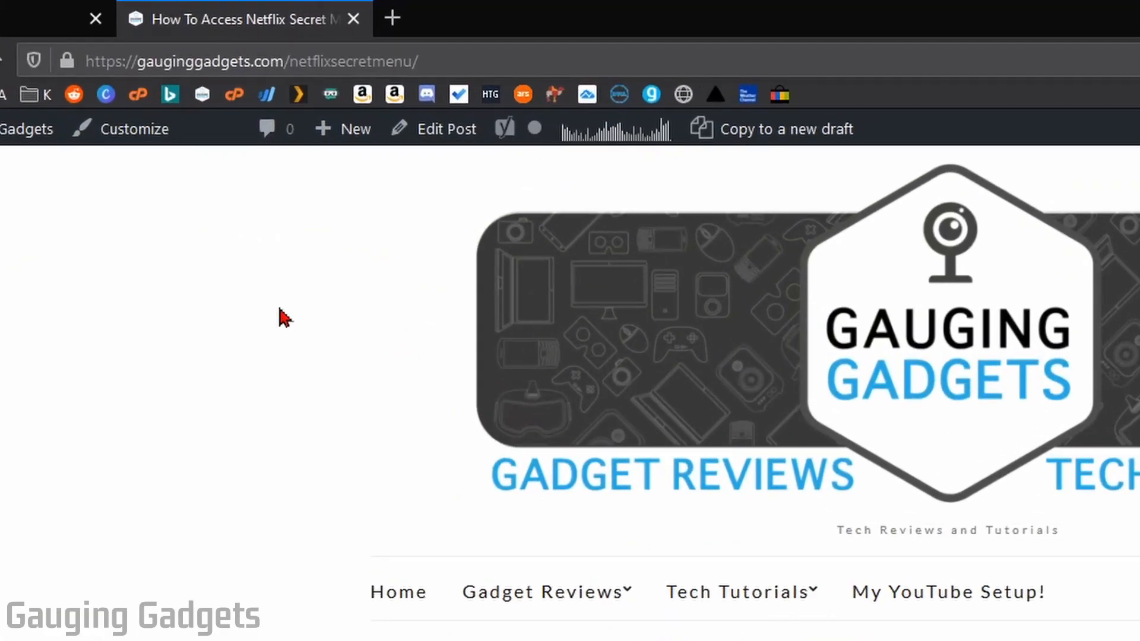
{"action": "mouse_move", "coordinate": [310, 349]}
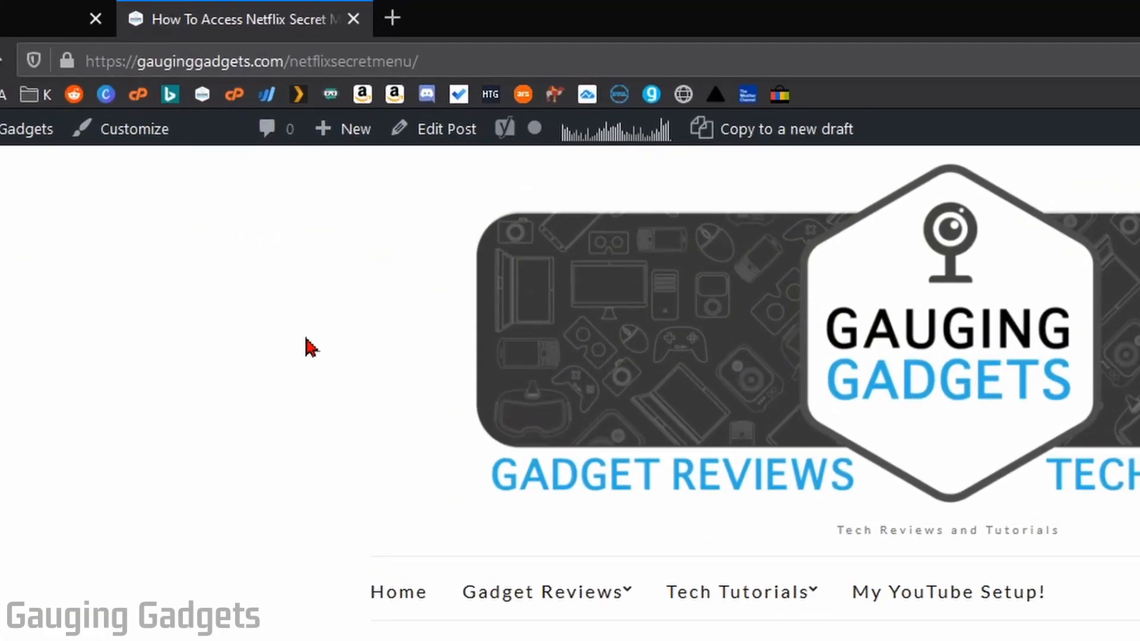
{"action": "mouse_move", "coordinate": [325, 325]}
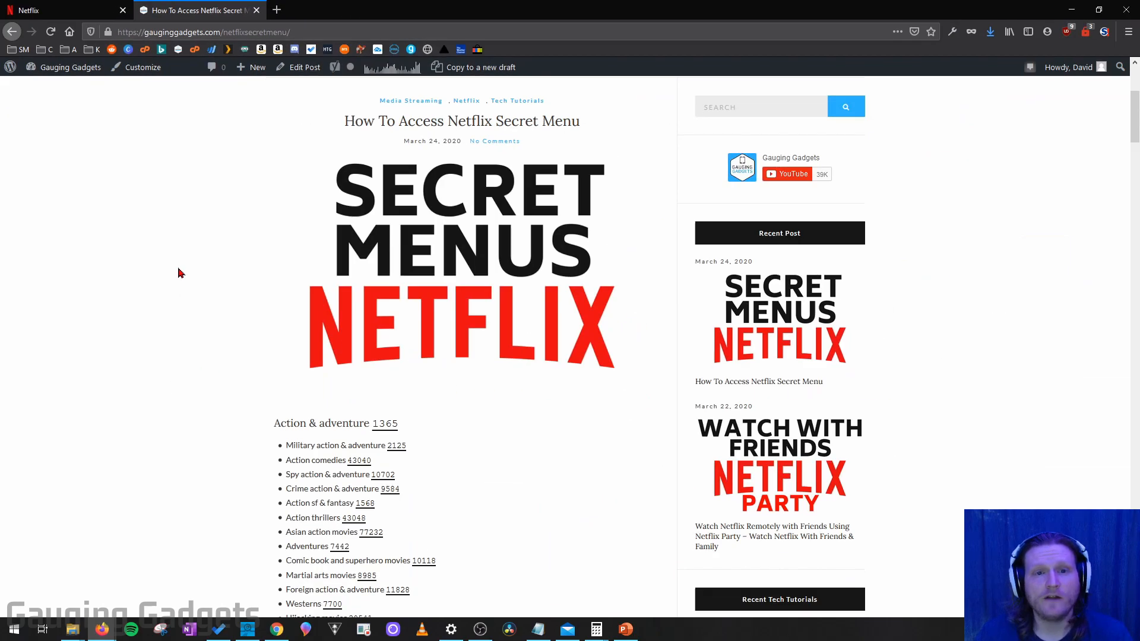
Step: Scroll the blog post to Classic Movies and follow the Classic dramas 29809 link
{"action": "scroll", "scroll_direction": "down", "scroll_amount": 3}
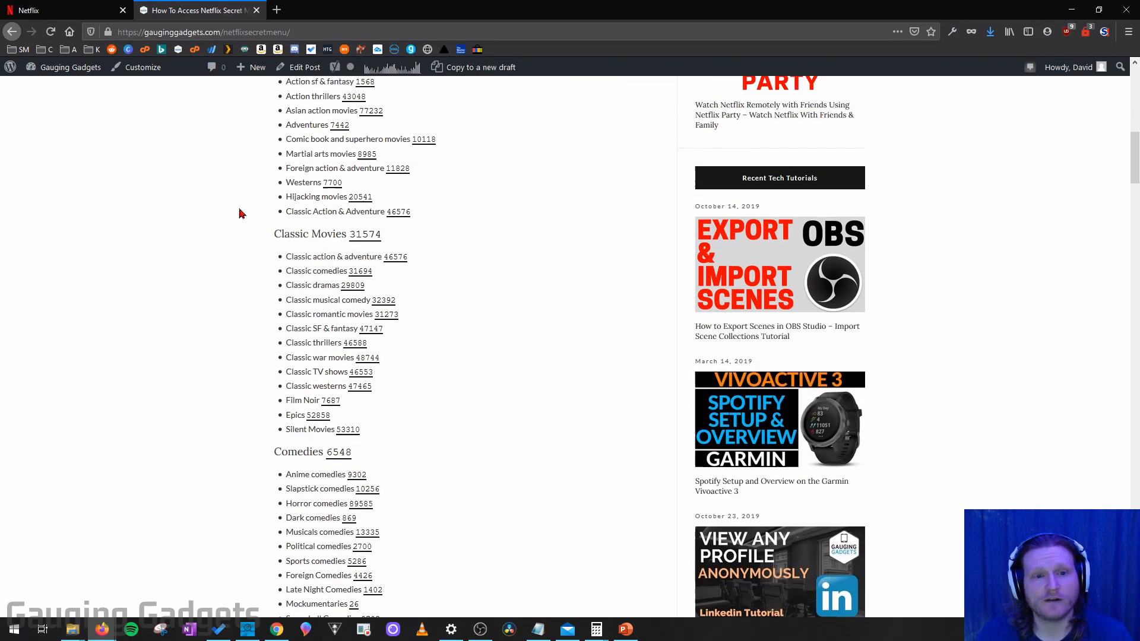
{"action": "mouse_move", "coordinate": [353, 294]}
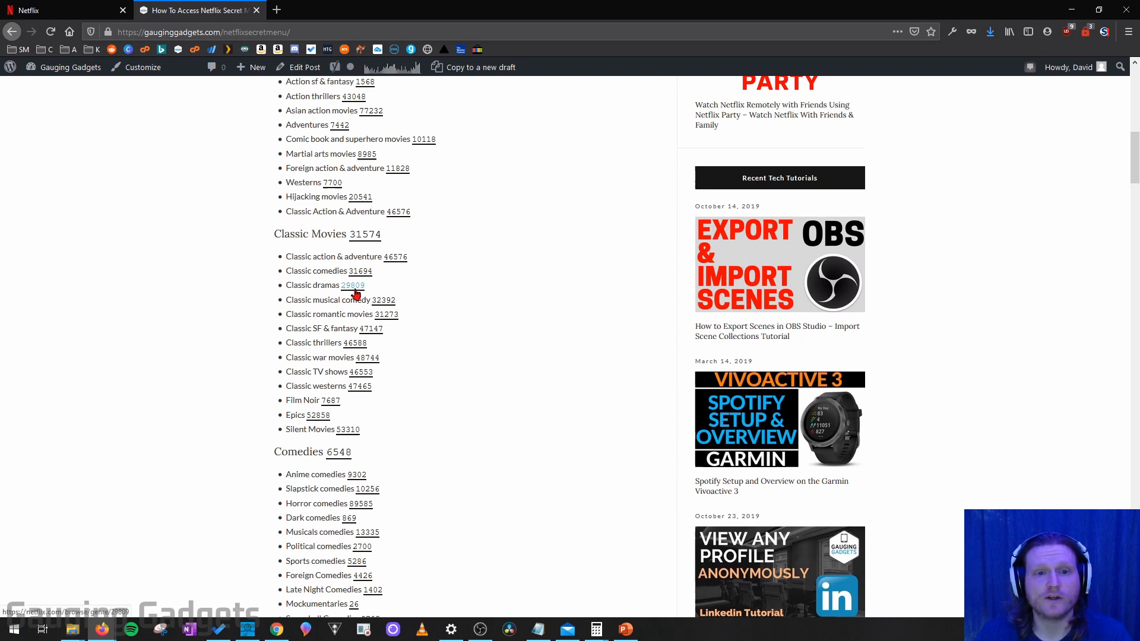
{"action": "left_click", "coordinate": [353, 286]}
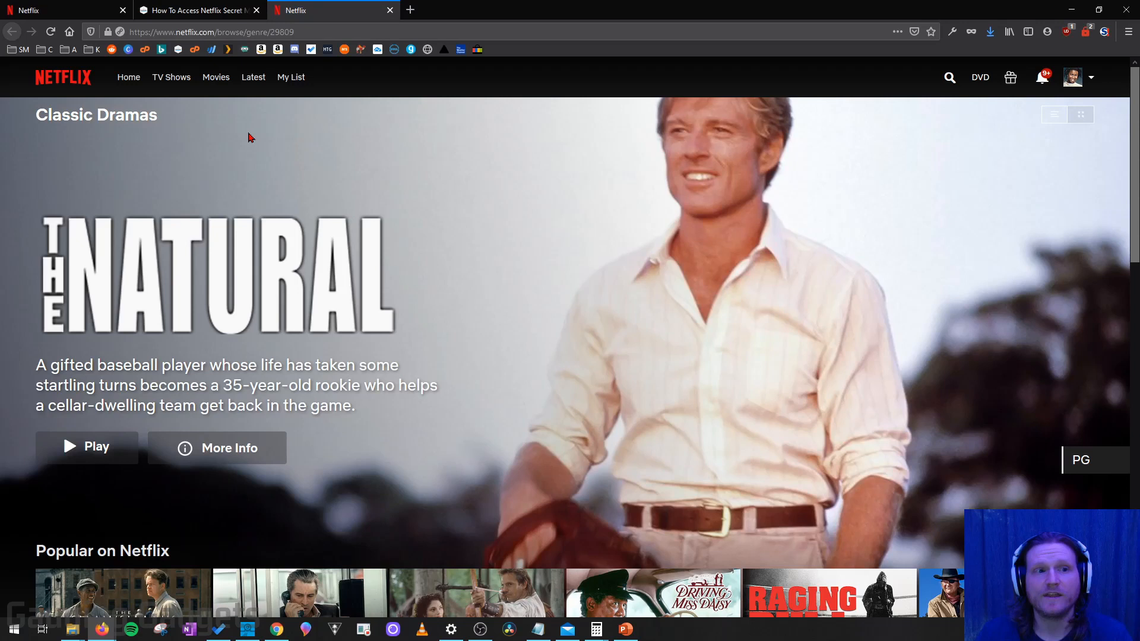
{"action": "mouse_move", "coordinate": [239, 128]}
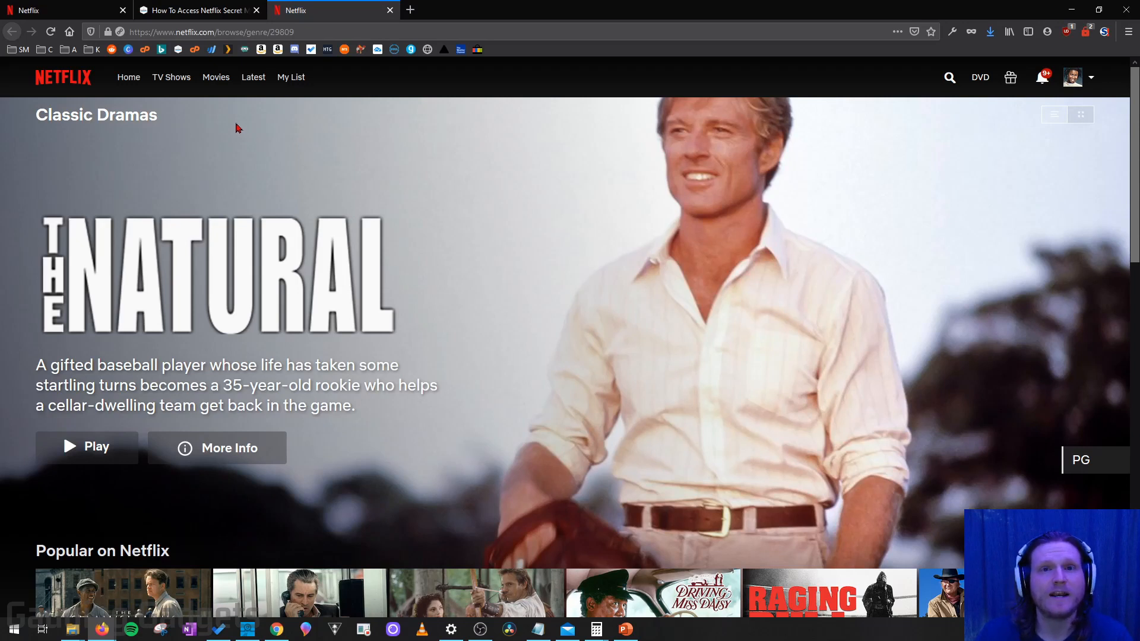
{"action": "mouse_move", "coordinate": [251, 119]}
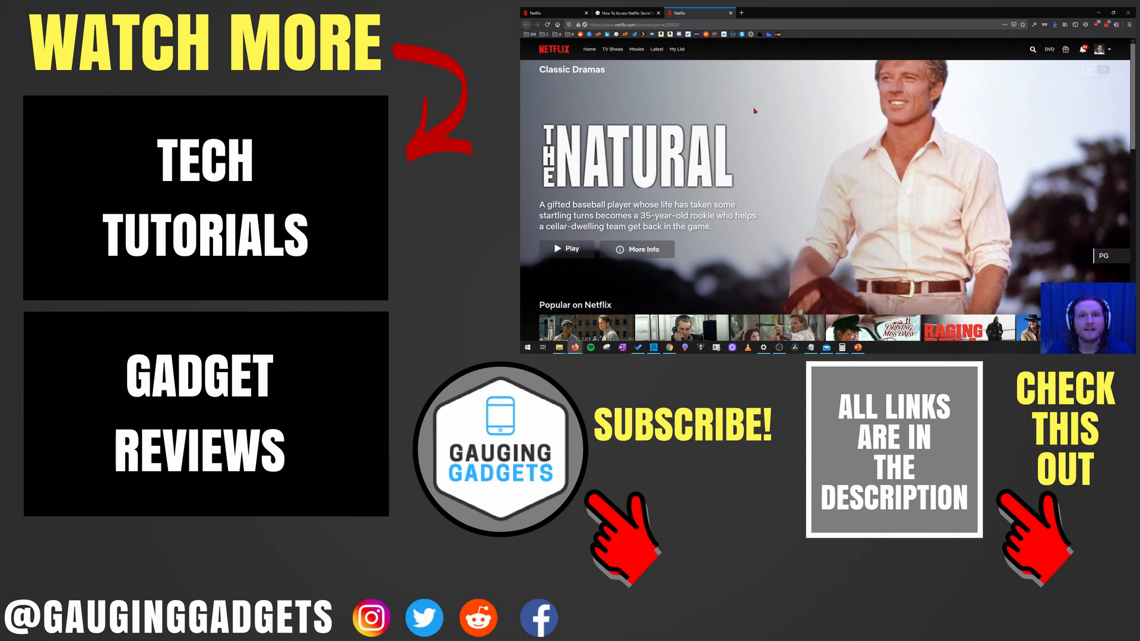
{"action": "mouse_move", "coordinate": [772, 111]}
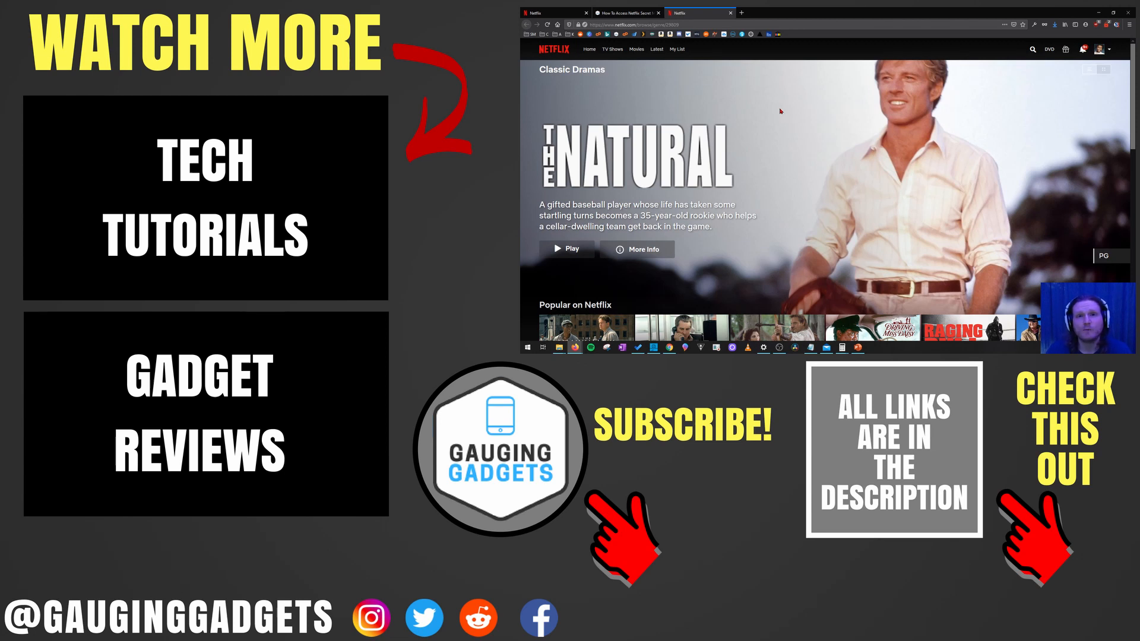
{"action": "mouse_move", "coordinate": [777, 90]}
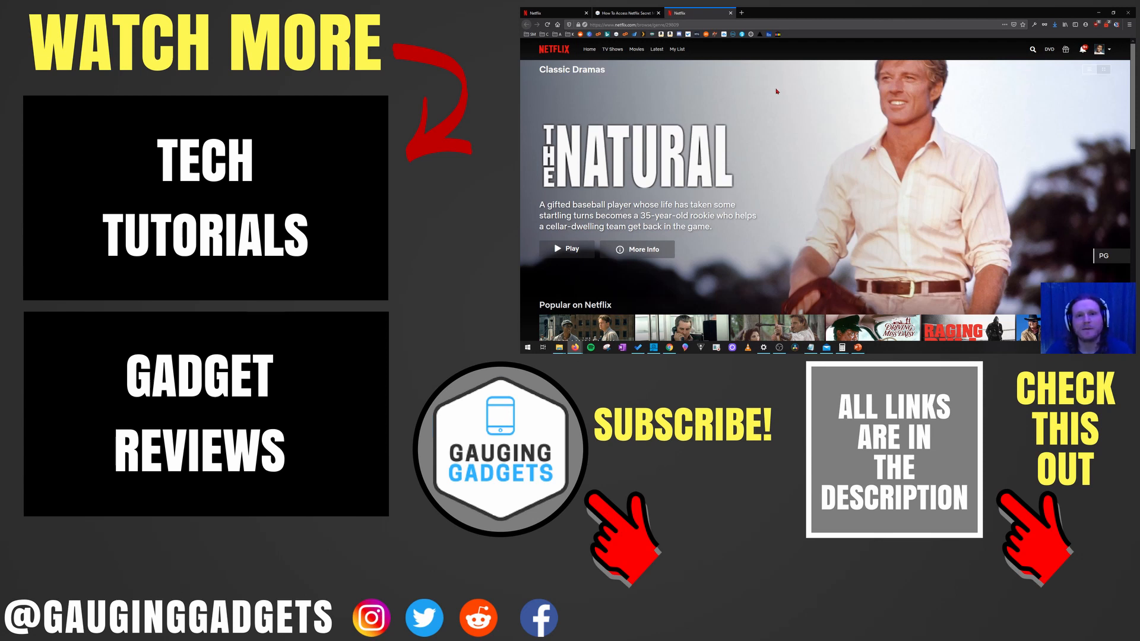
{"action": "mouse_move", "coordinate": [796, 85]}
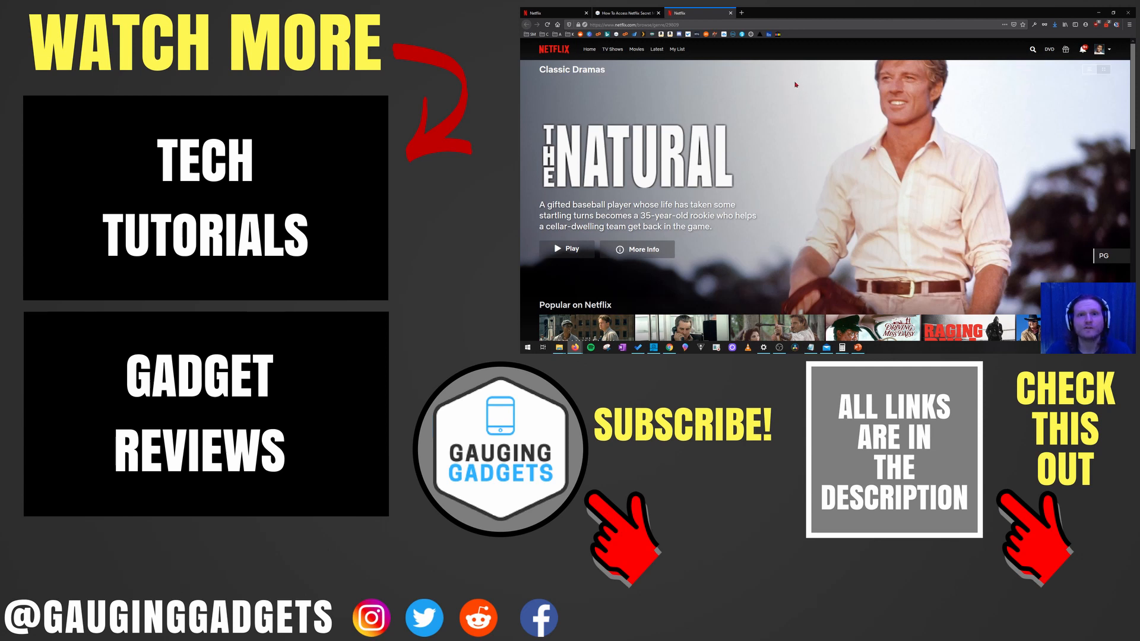